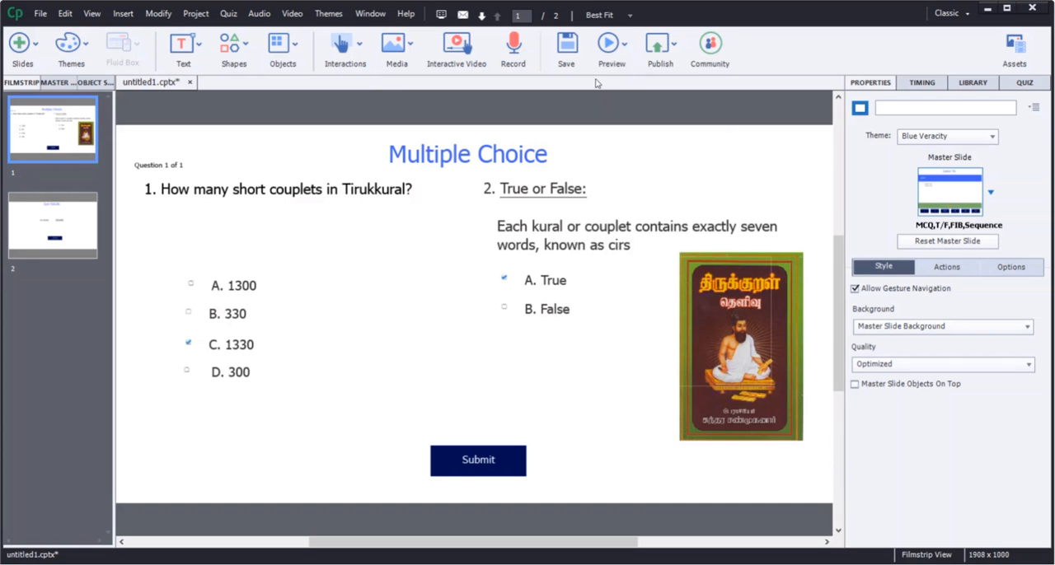
Step: Preview the quiz in the browser, submit answers C and True for a score of 10, and reload
left_click(607, 42)
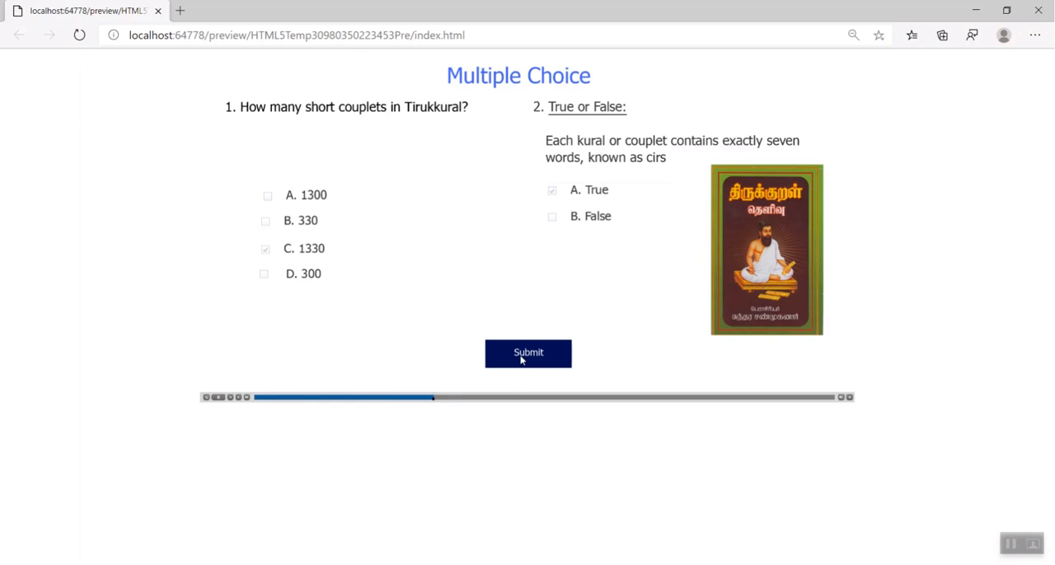
left_click(527, 353)
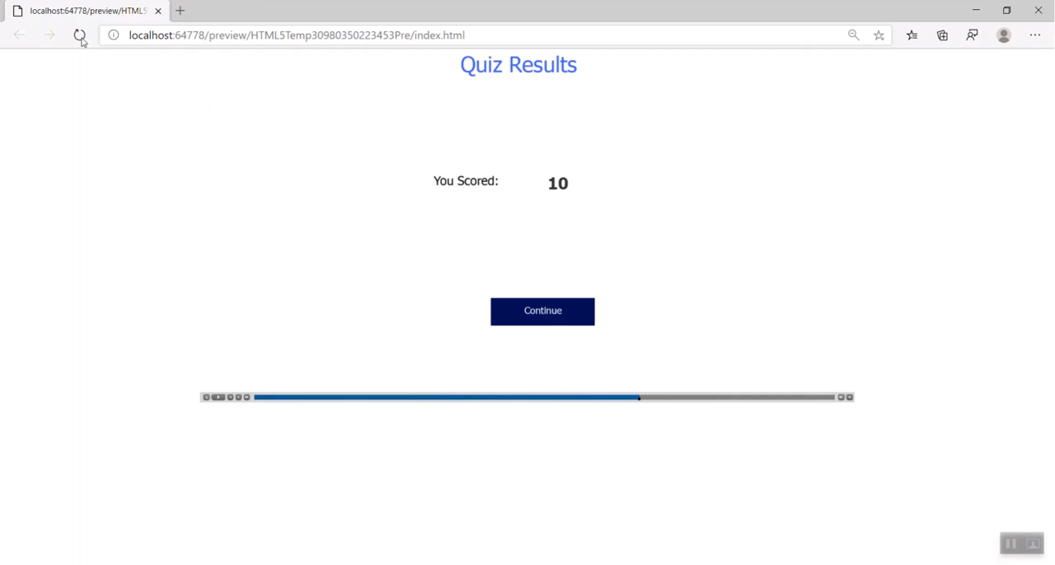
left_click(76, 36)
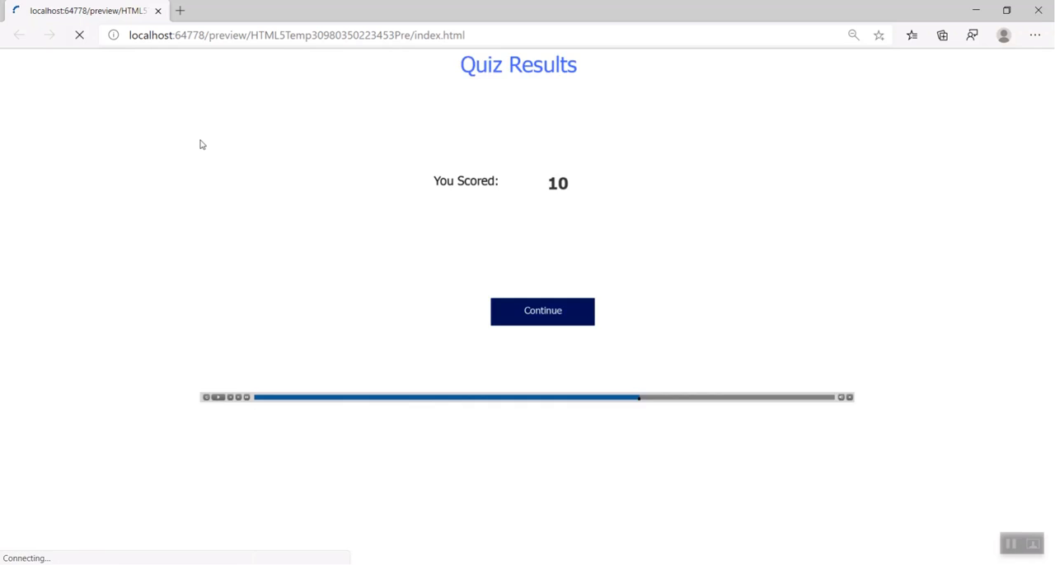
Step: Retake the quiz with B and True, submit for a score of 5, and reload the preview
left_click(540, 310)
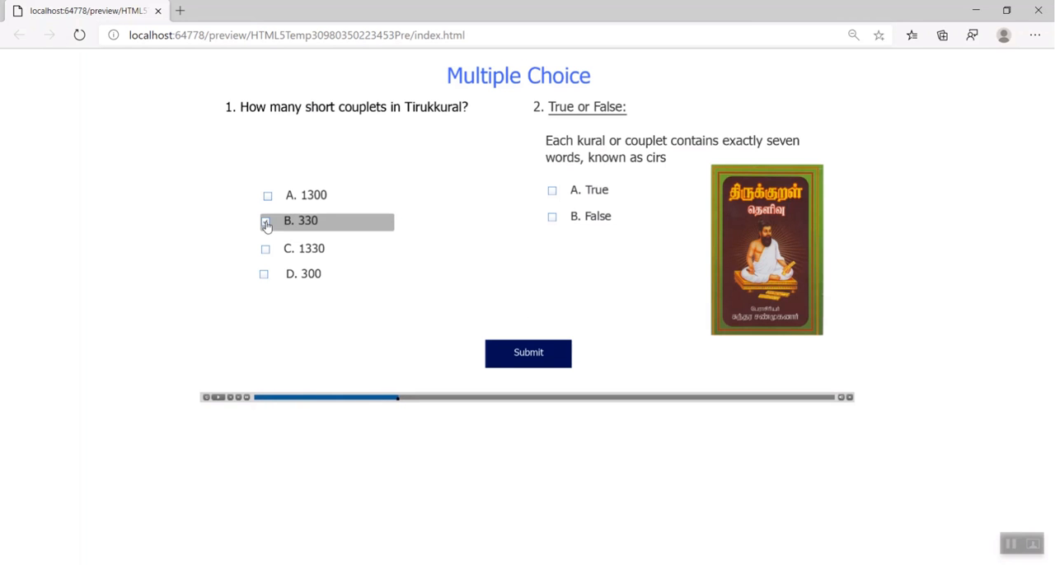
left_click(550, 191)
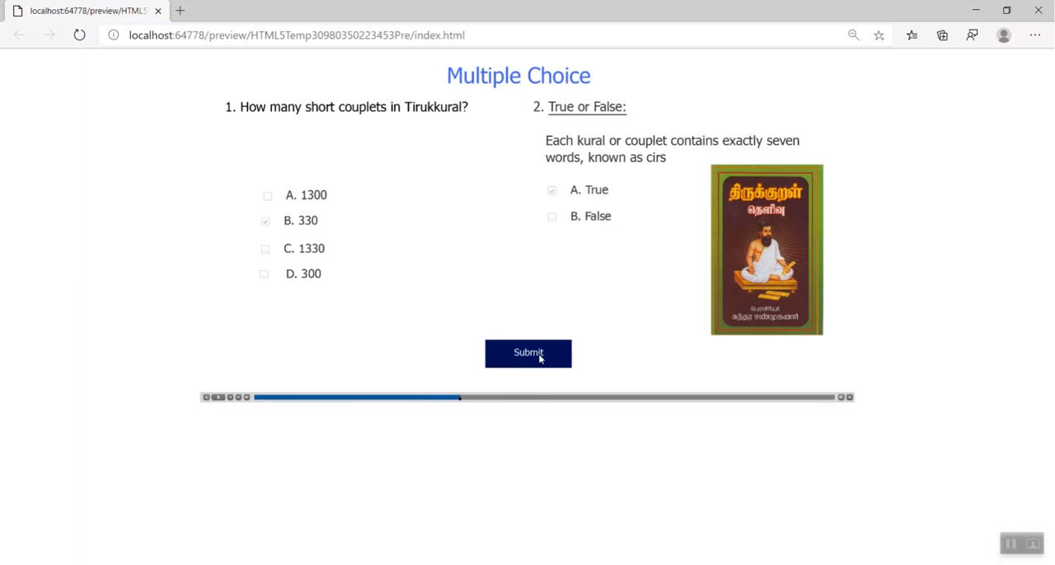
left_click(527, 352)
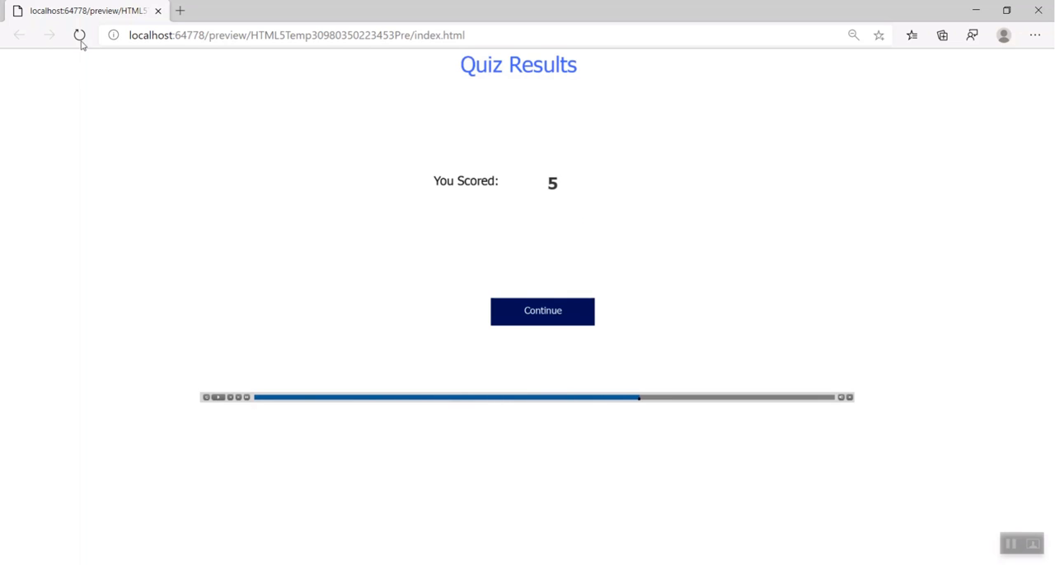
left_click(544, 310)
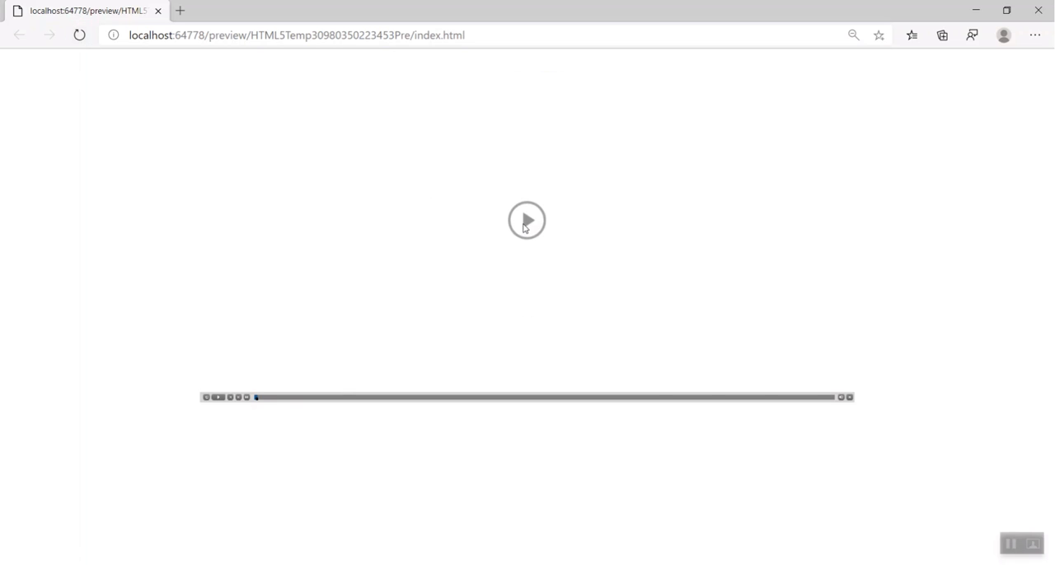
Step: Replay the preview and submit answers B and False, scoring 0
left_click(525, 221)
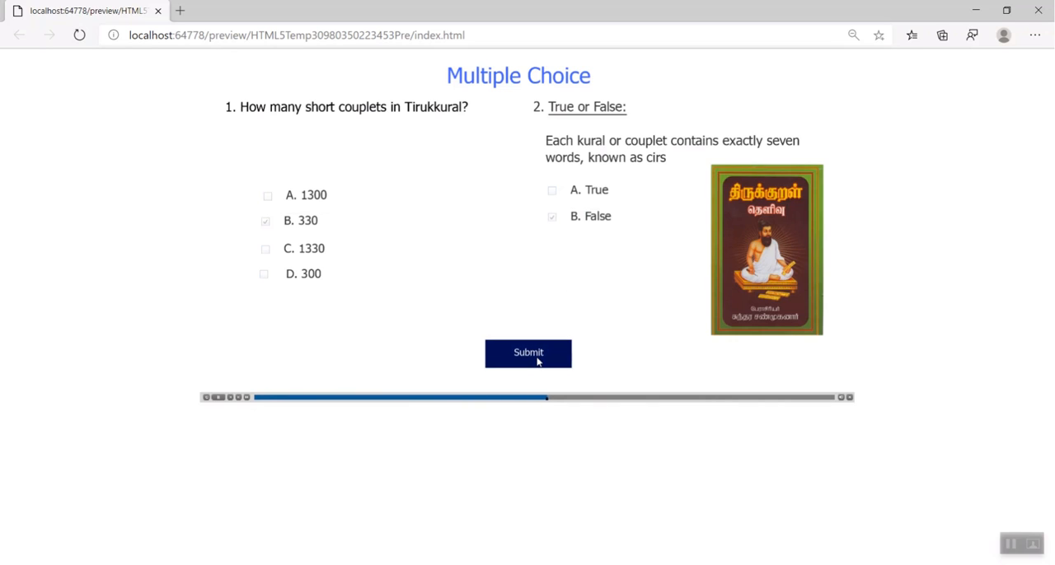
left_click(528, 353)
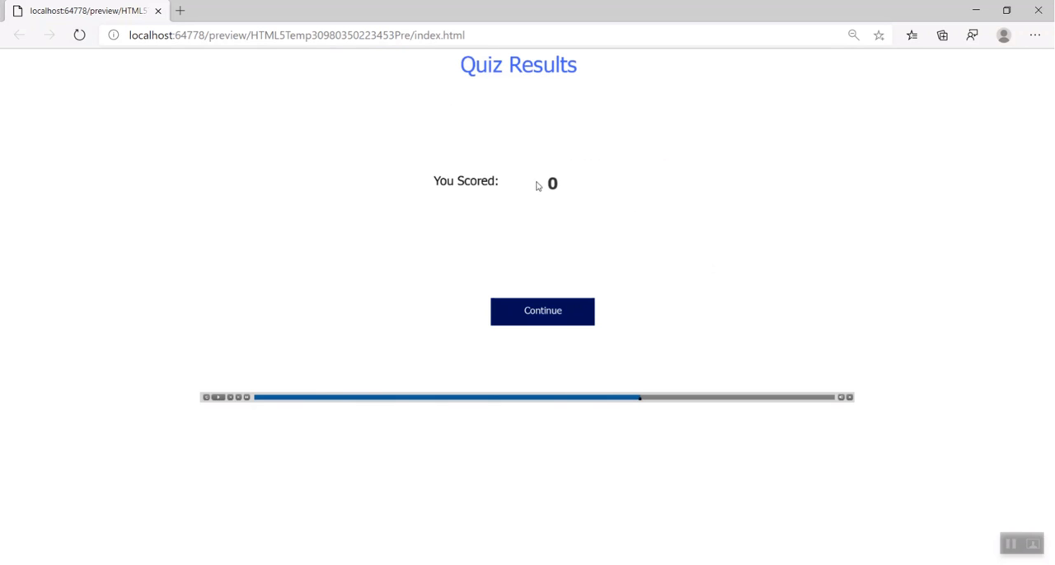
mouse_move(996, 53)
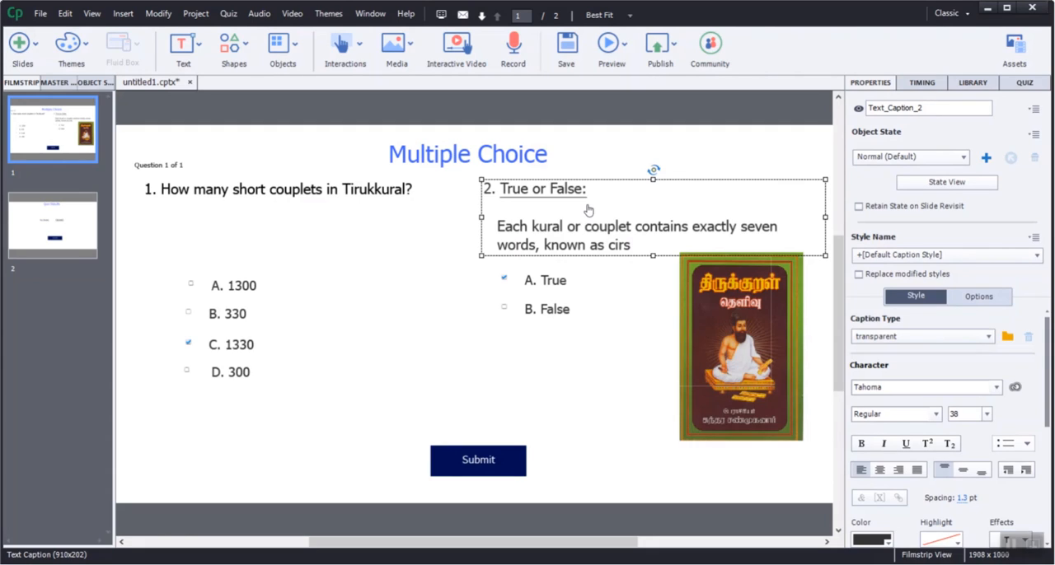
mouse_move(610, 209)
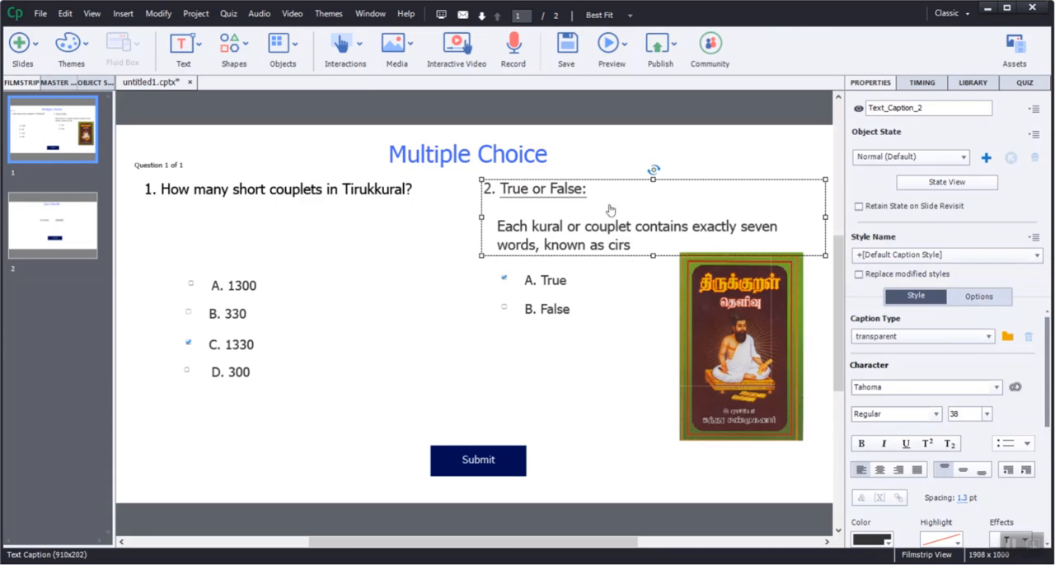
Step: Turn off Partial Score in the Quiz properties so the multiple-choice question awards a flat 10 points
left_click(1033, 82)
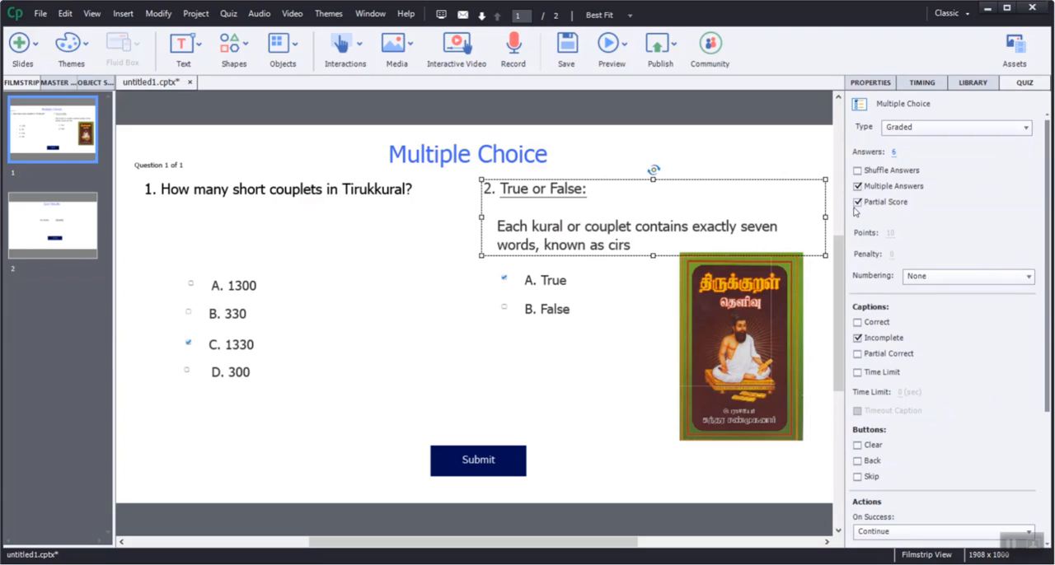
mouse_move(865, 211)
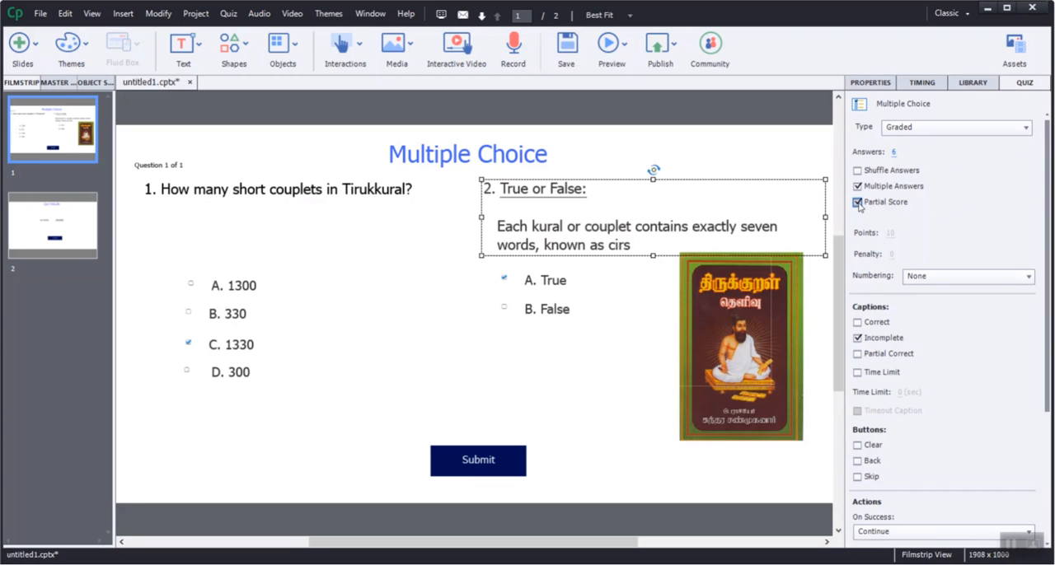
left_click(857, 201)
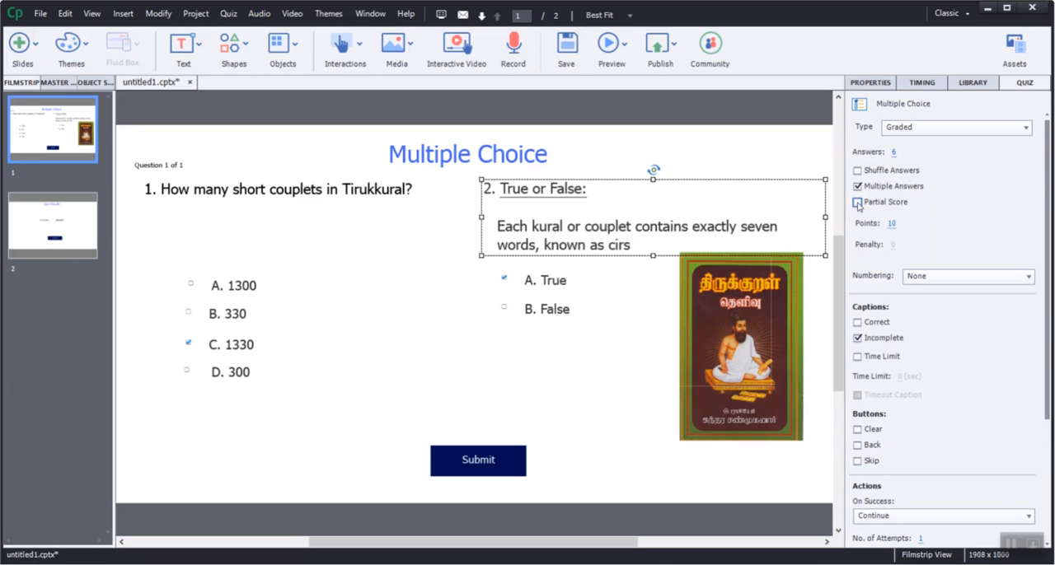
left_click(857, 201)
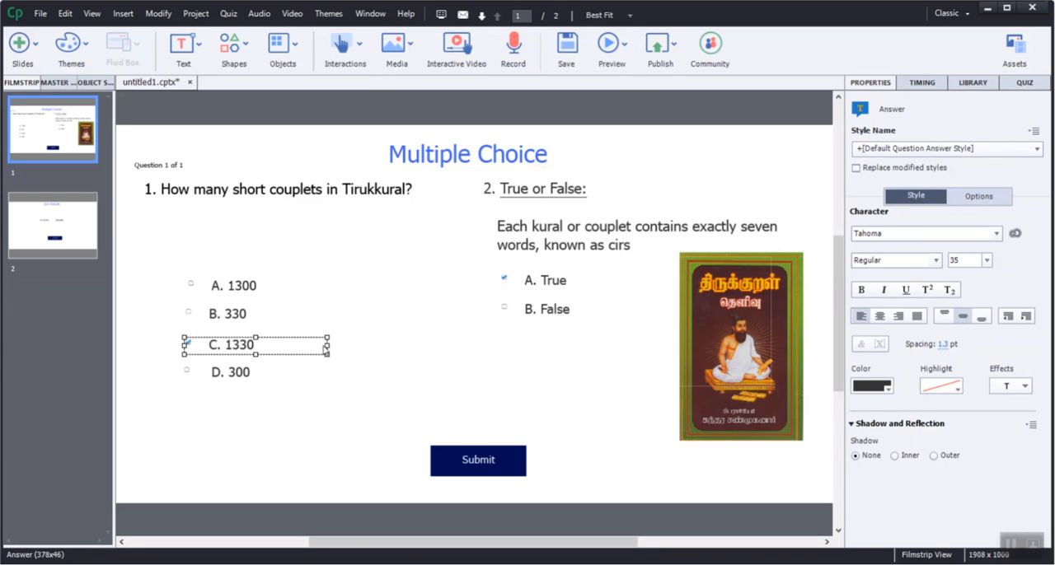
Step: Insert one graded Multiple Choice question slide worth 10 points as slide 2
left_click(20, 43)
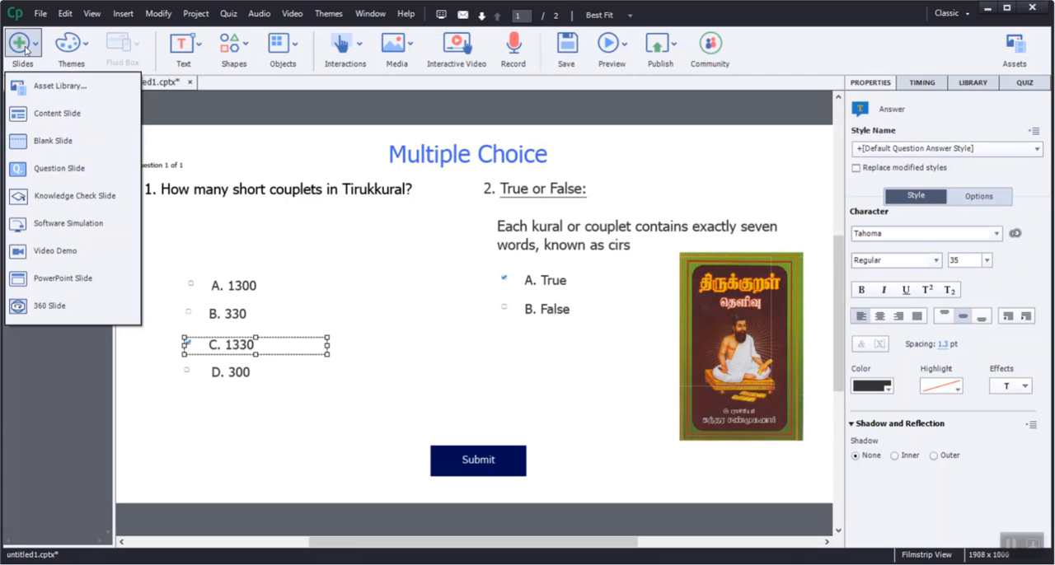
left_click(59, 168)
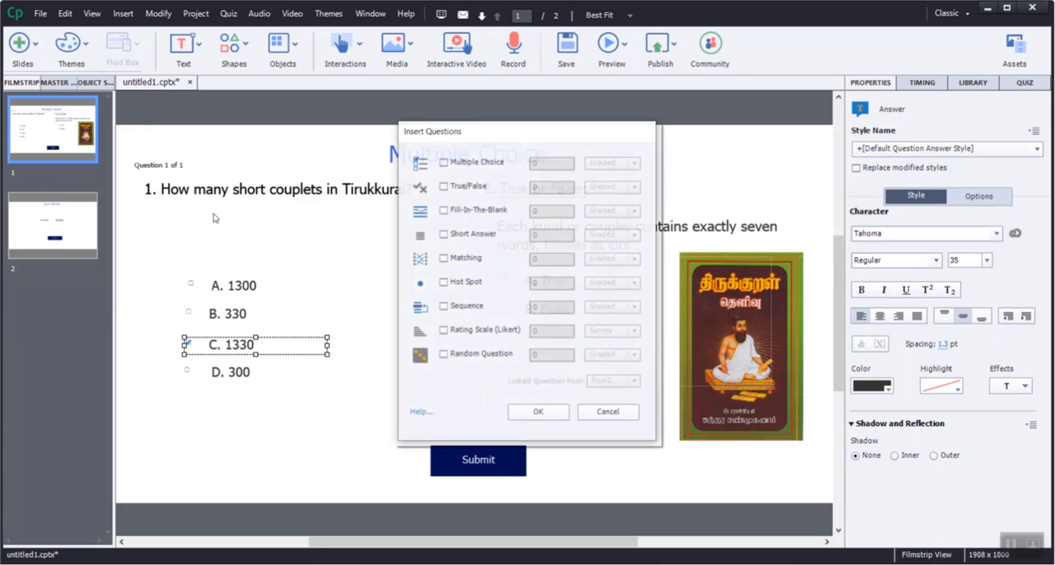
left_click(442, 161)
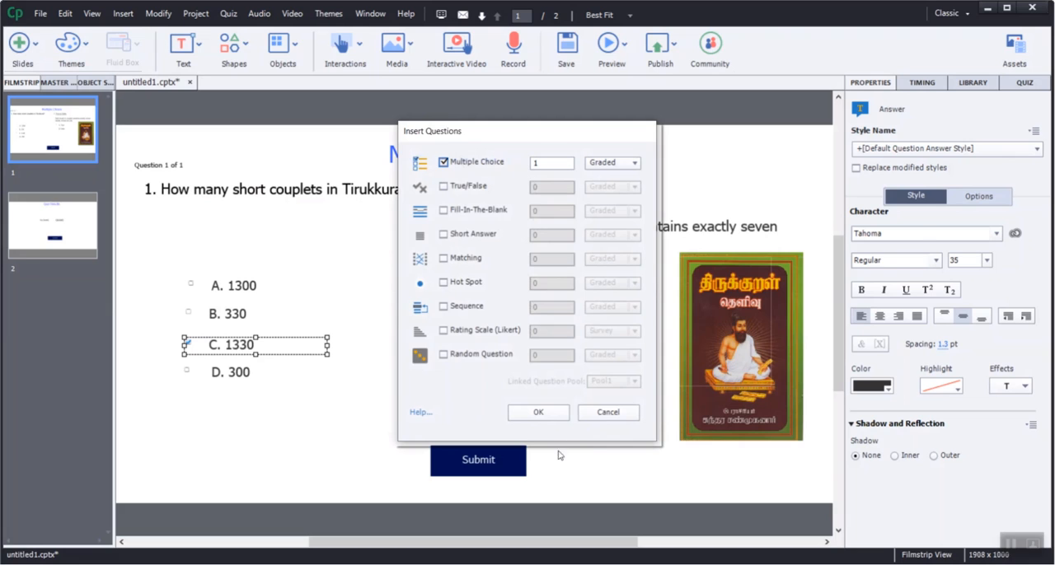
left_click(538, 412)
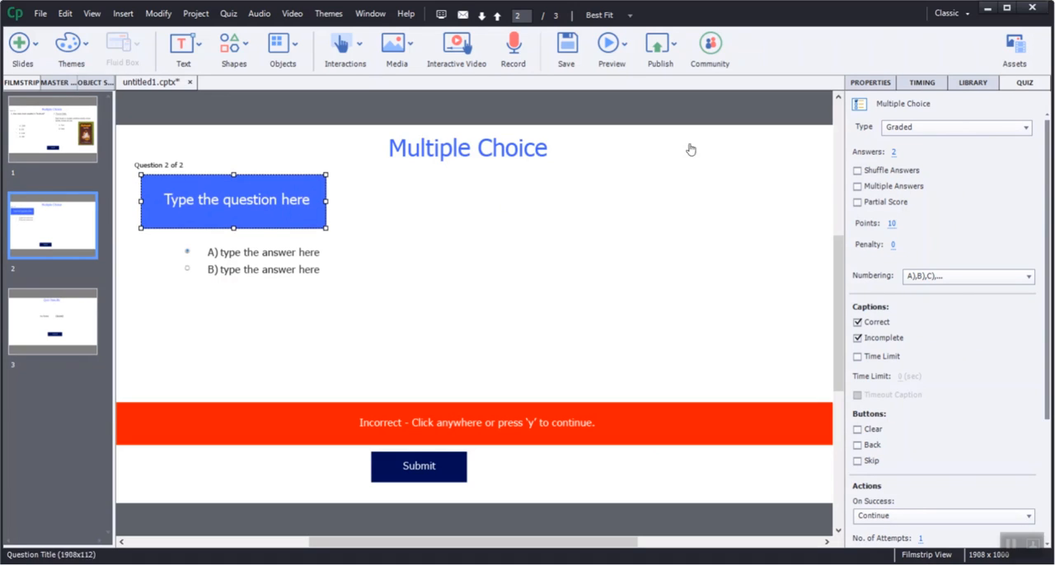
Step: Set Answers to 6 and hide the Incorrect feedback caption for the new question
left_click(903, 152)
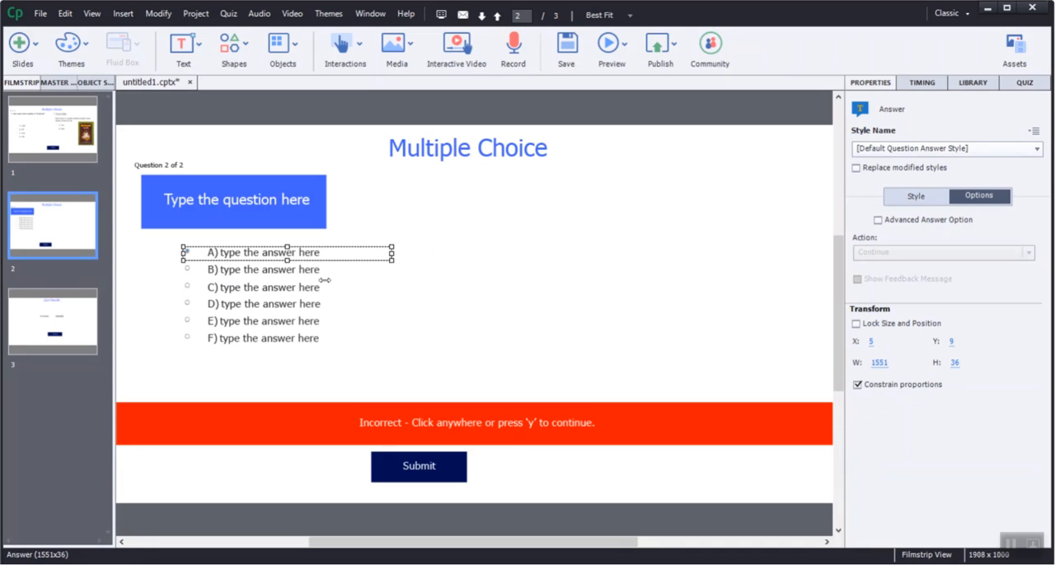
left_click(264, 270)
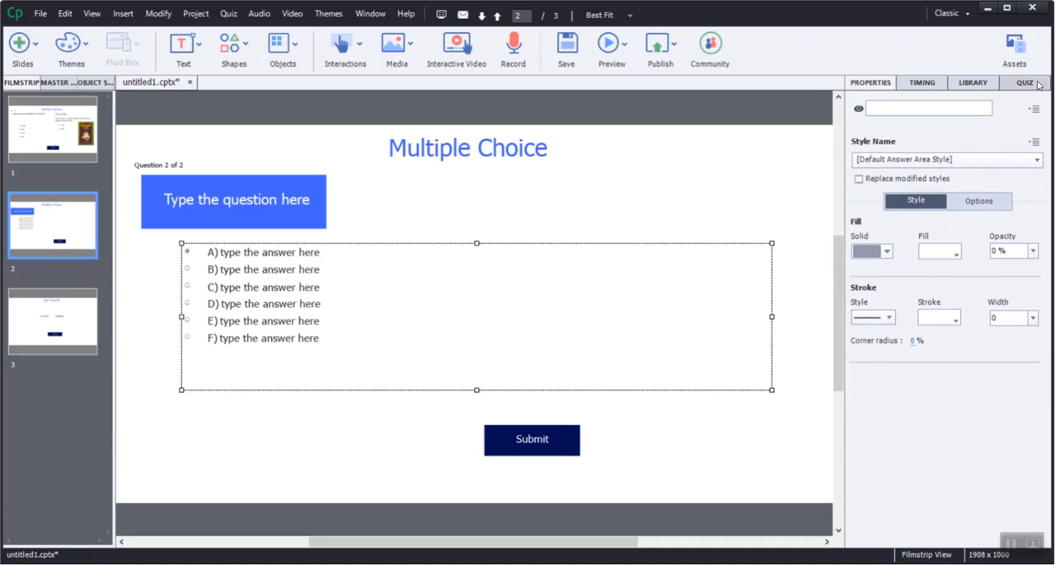
left_click(1026, 82)
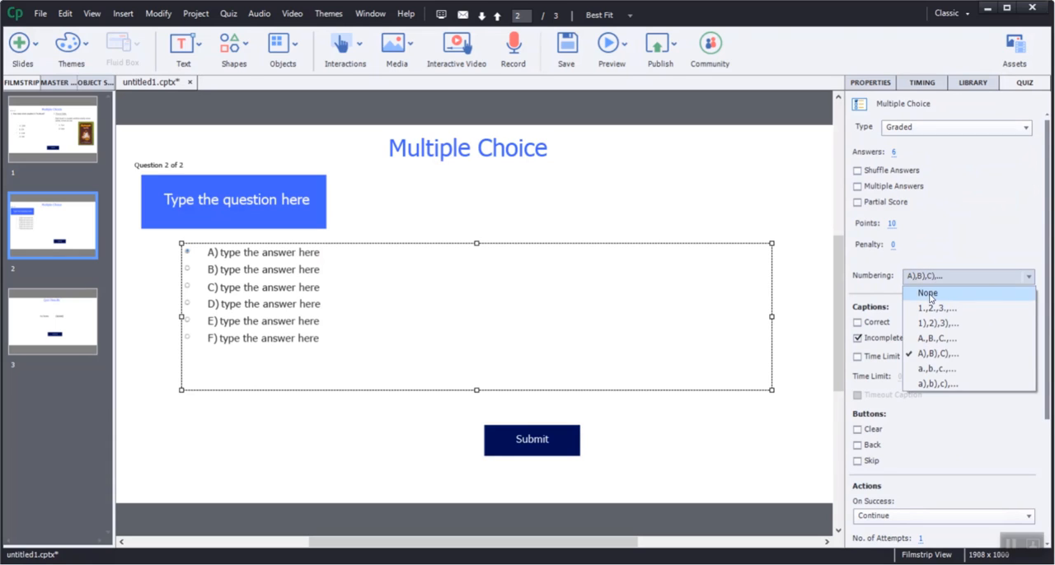
Step: Set answer Numbering to None, enable Multiple Answers with Partial Score, then letter the answers
left_click(926, 294)
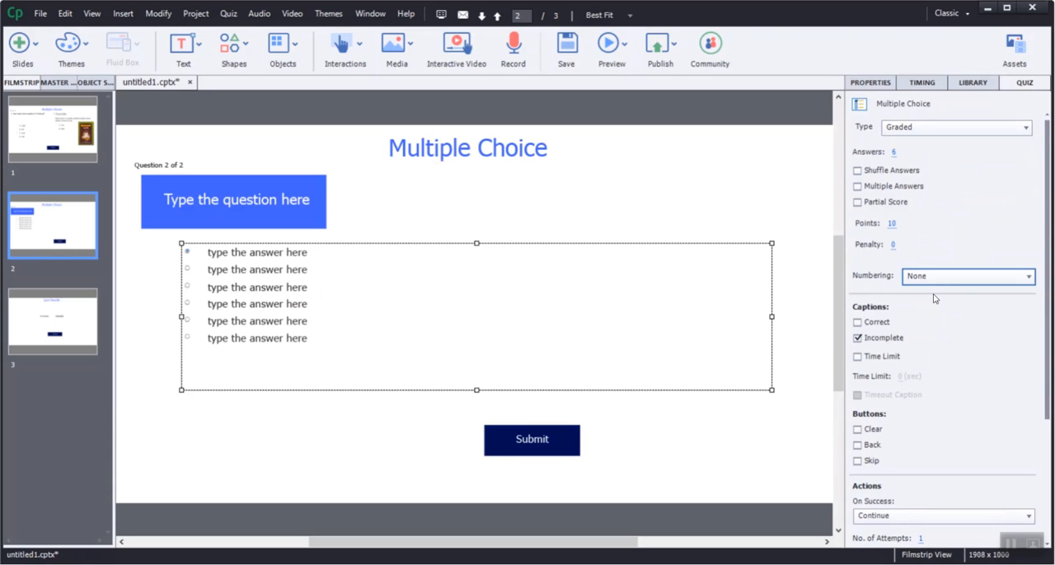
left_click(858, 186)
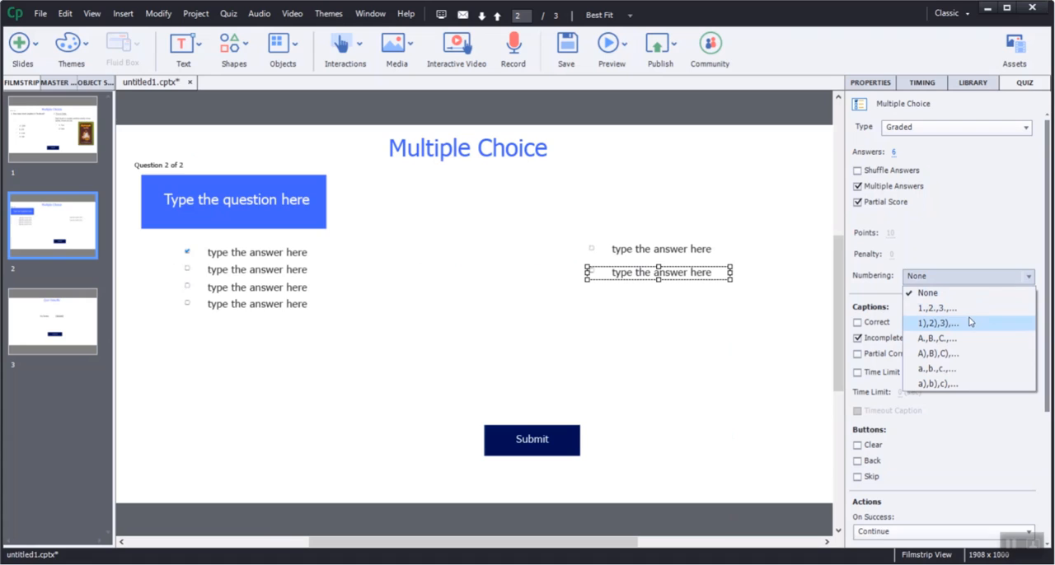
left_click(933, 353)
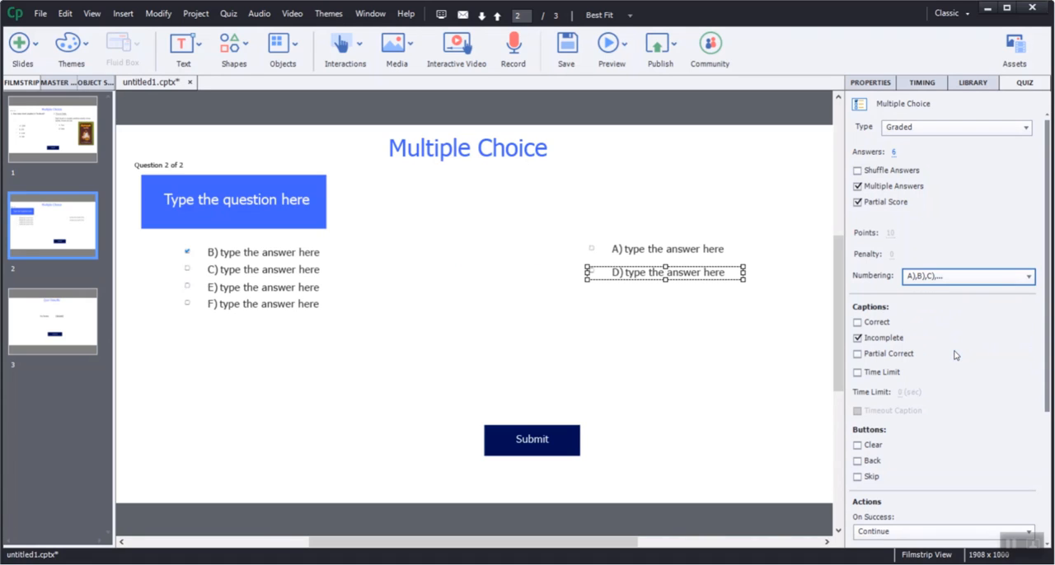
mouse_move(564, 274)
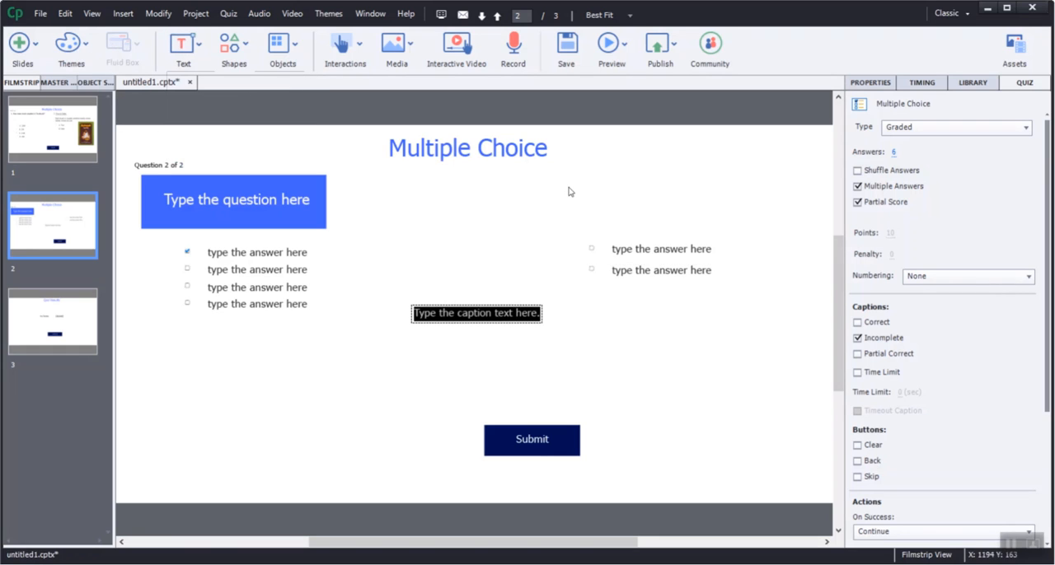
Step: Drag the new text caption to the top right, above the second answer column
left_click(476, 313)
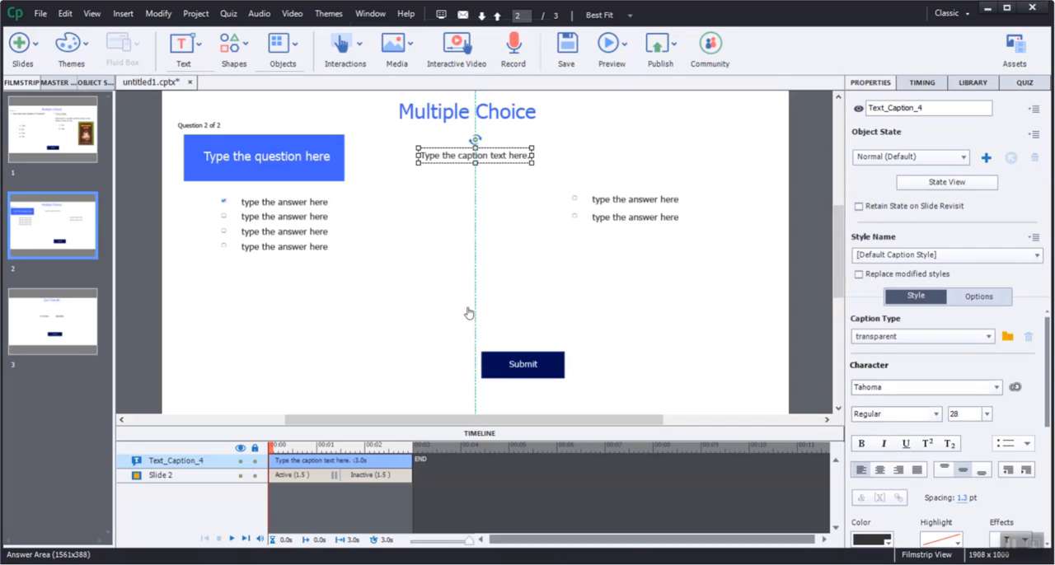
left_click_drag(474, 155, 564, 155)
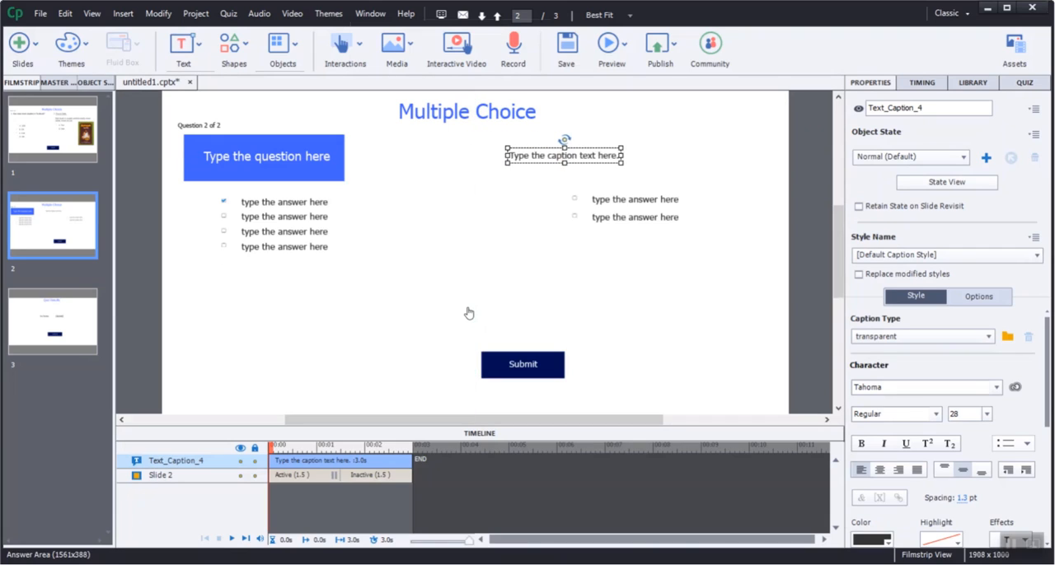
left_click_drag(563, 155, 643, 155)
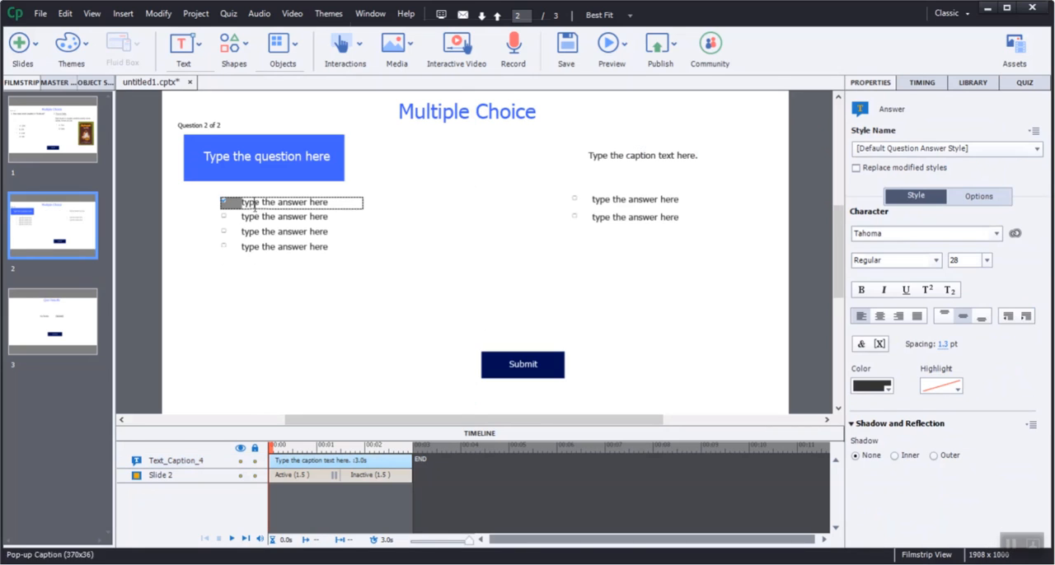
Step: Label the first two answers in each column 'A.' and 'B.', then return to slide 1
left_click(307, 202)
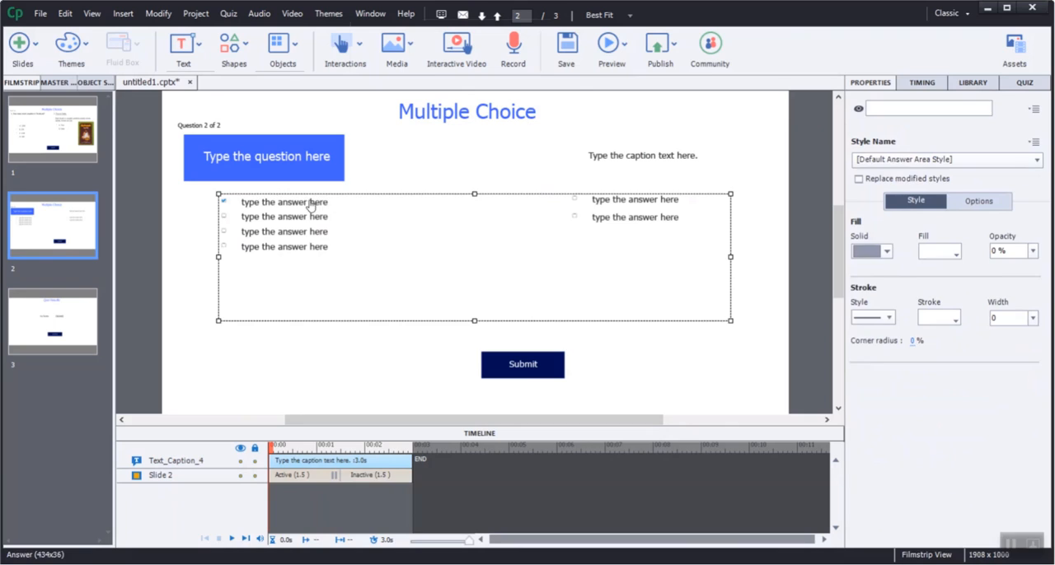
double_click(284, 201)
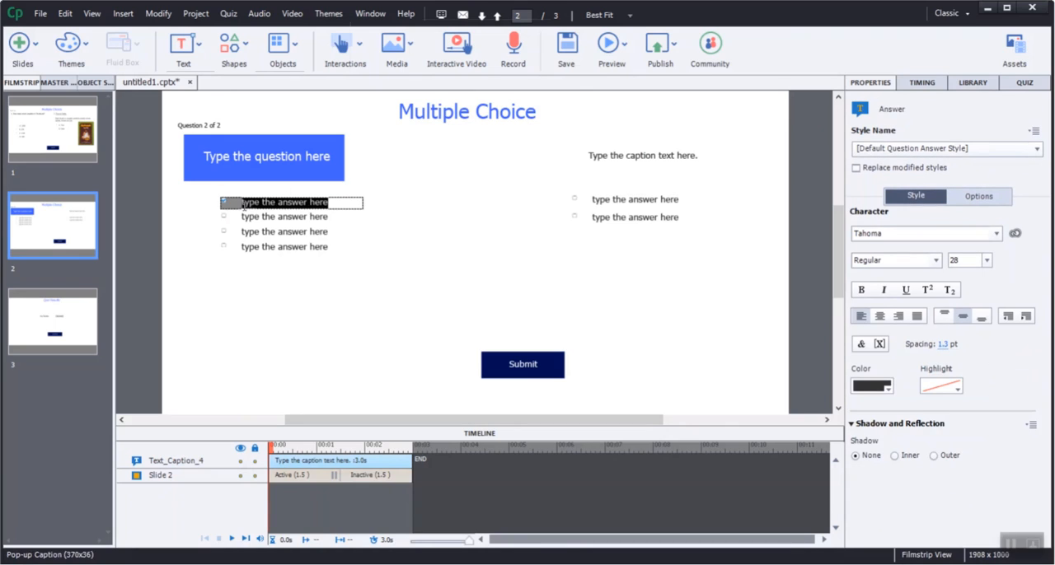
type("A.")
left_click(273, 216)
type("B.")
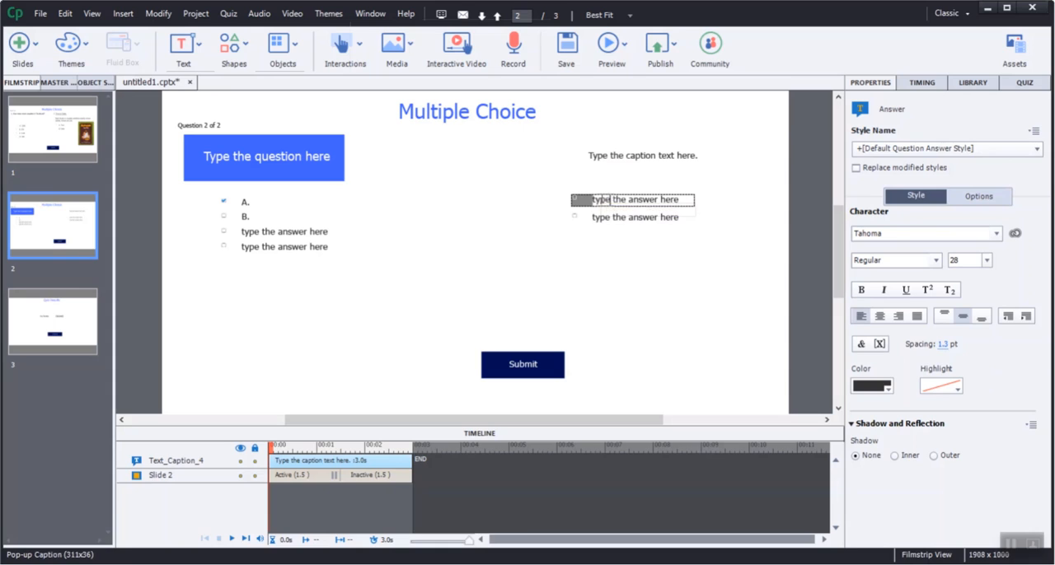
type("A.")
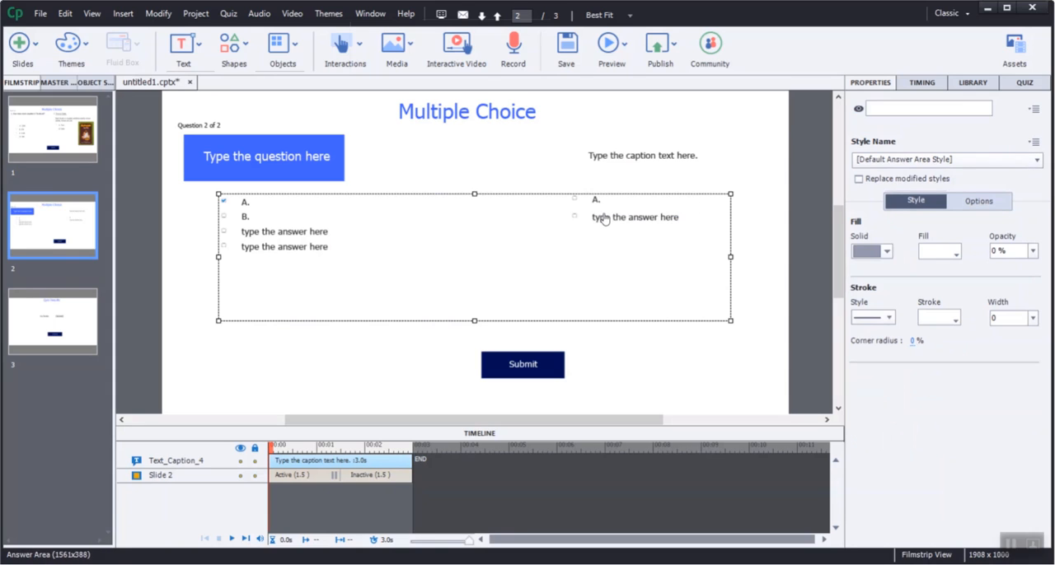
left_click(633, 218)
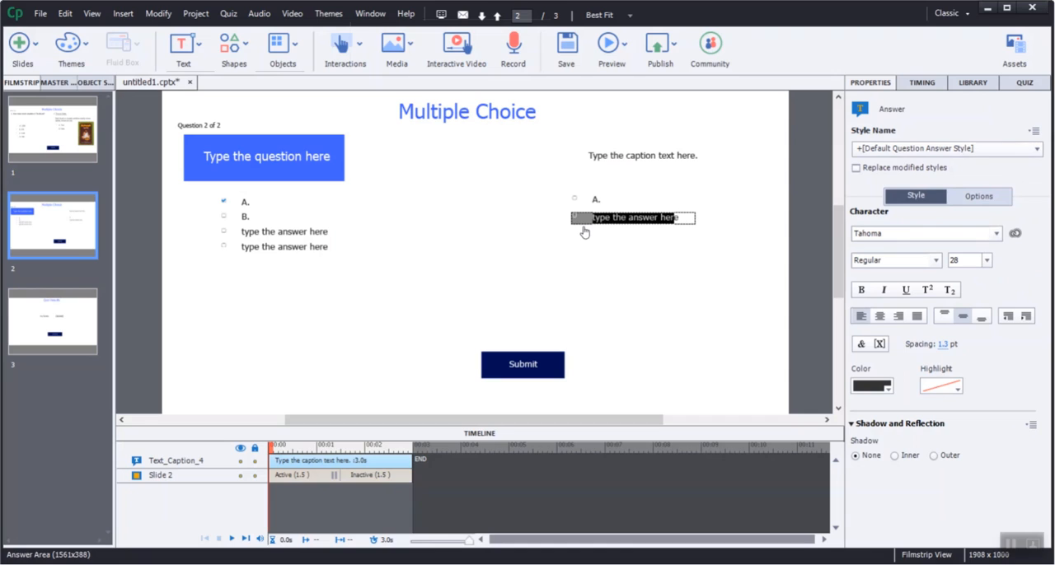
type("B.e")
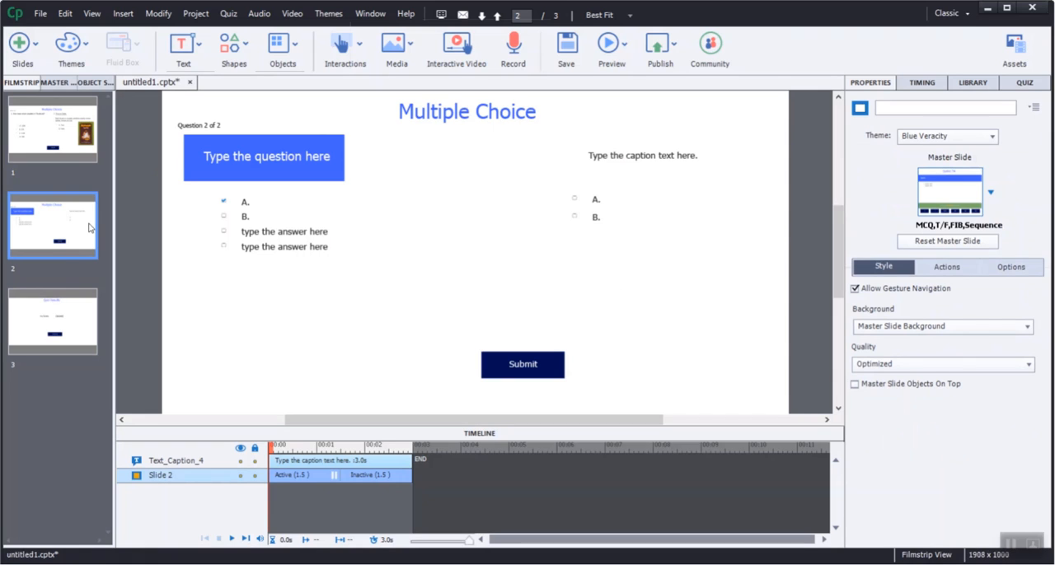
left_click(53, 128)
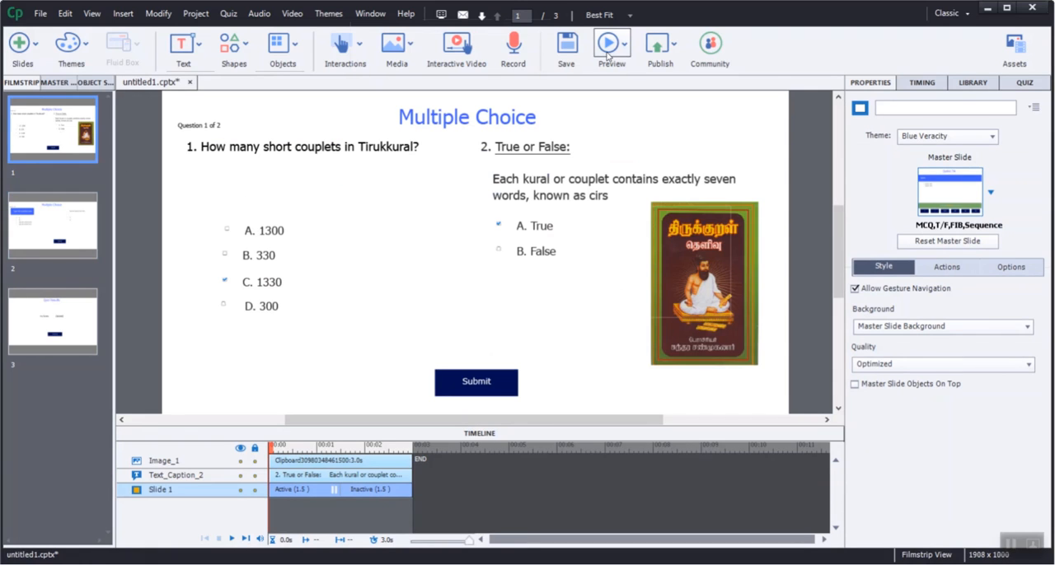